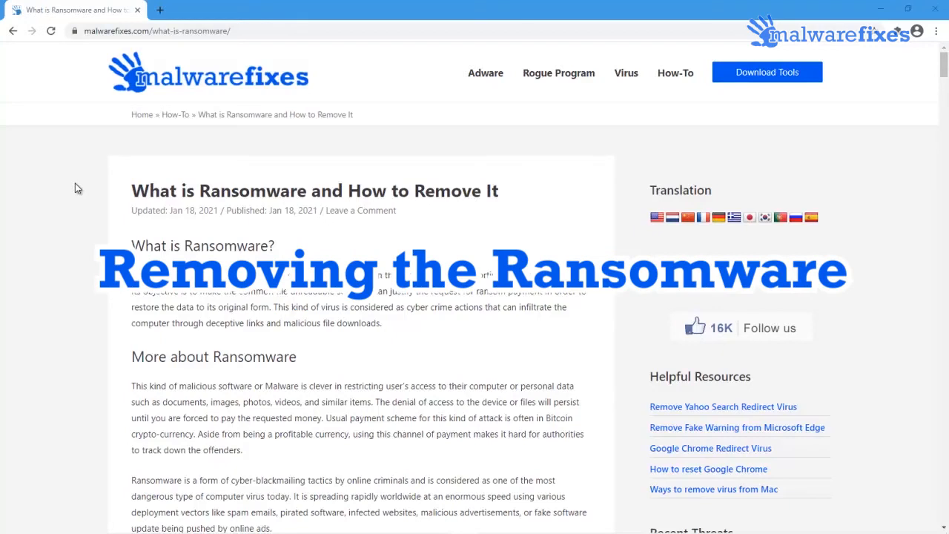
Scroll the Malwarefixes ransomware guide down to Stage 3, scanning with the Sophos removal tool
{"action": "scroll", "scroll_direction": "down", "scroll_amount": 3}
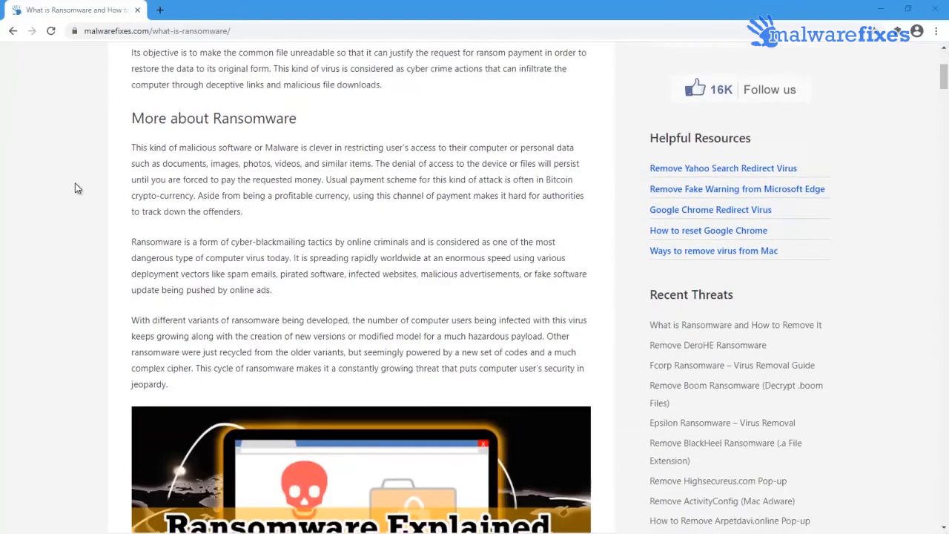
{"action": "scroll", "scroll_direction": "down", "scroll_amount": 3}
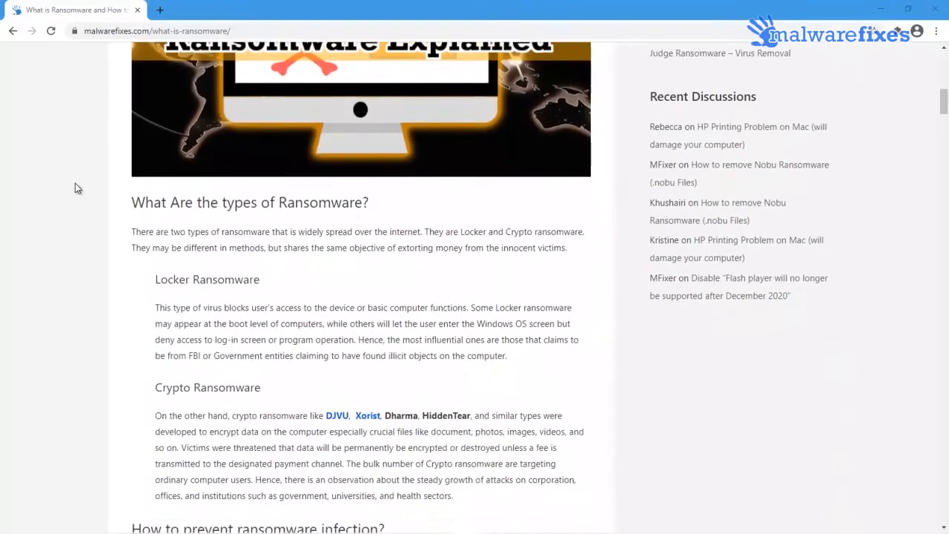
{"action": "scroll", "scroll_direction": "down", "scroll_amount": 3}
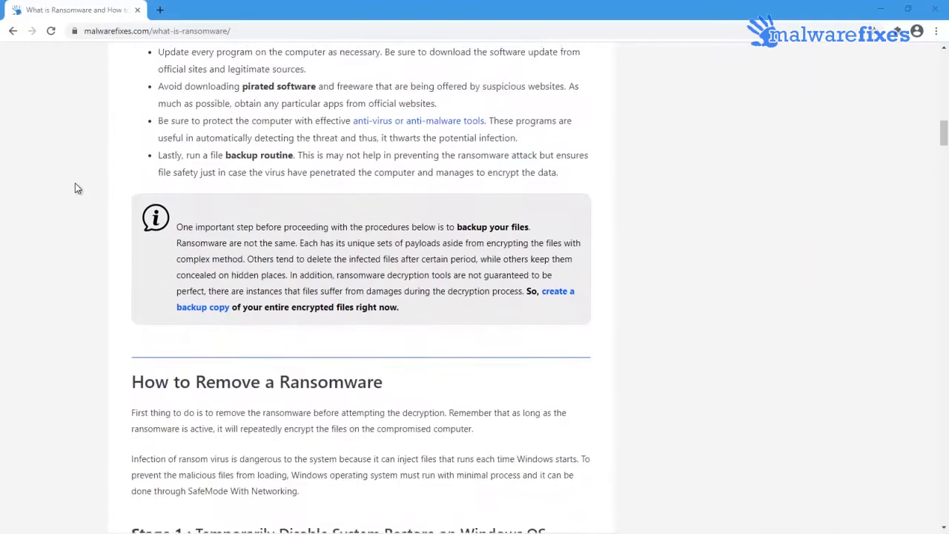
{"action": "scroll", "scroll_direction": "down", "scroll_amount": 3}
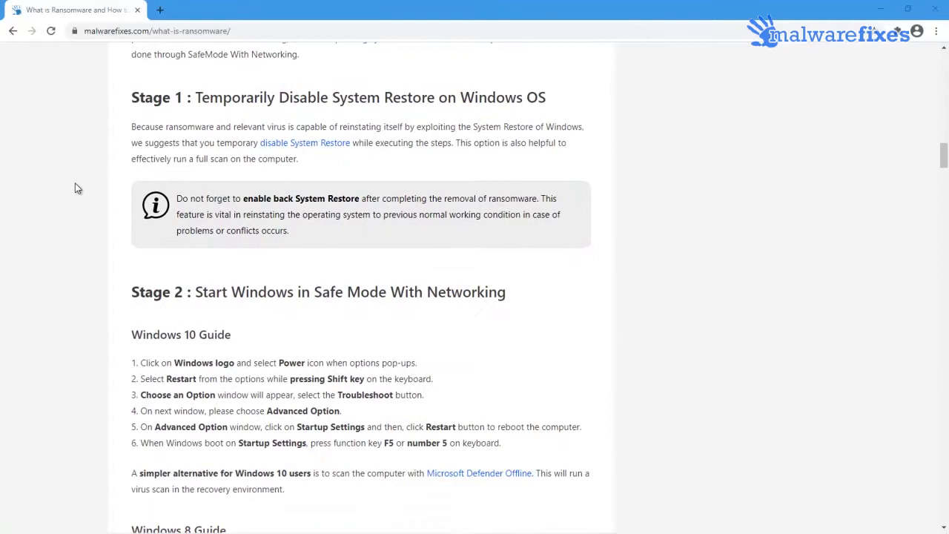
{"action": "scroll", "scroll_direction": "down", "scroll_amount": 3}
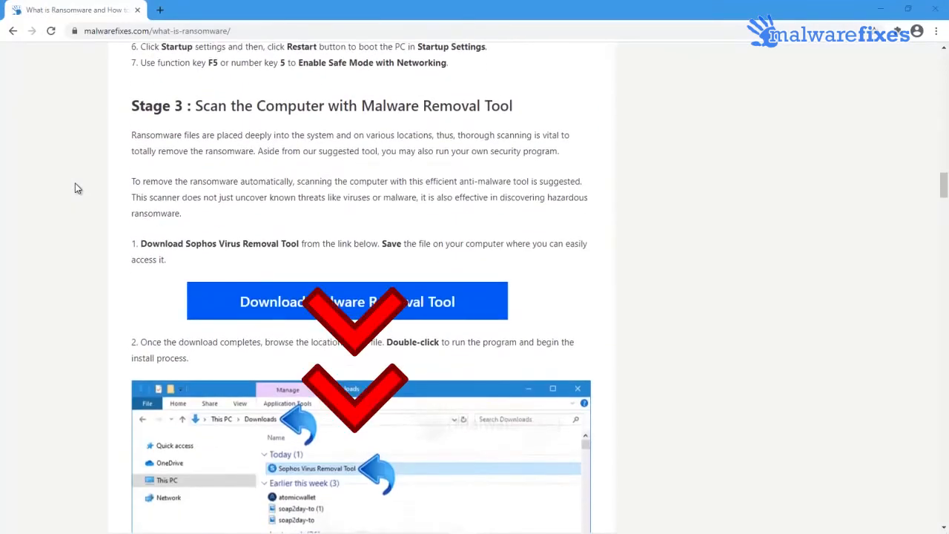
{"action": "scroll", "scroll_direction": "down", "scroll_amount": 3}
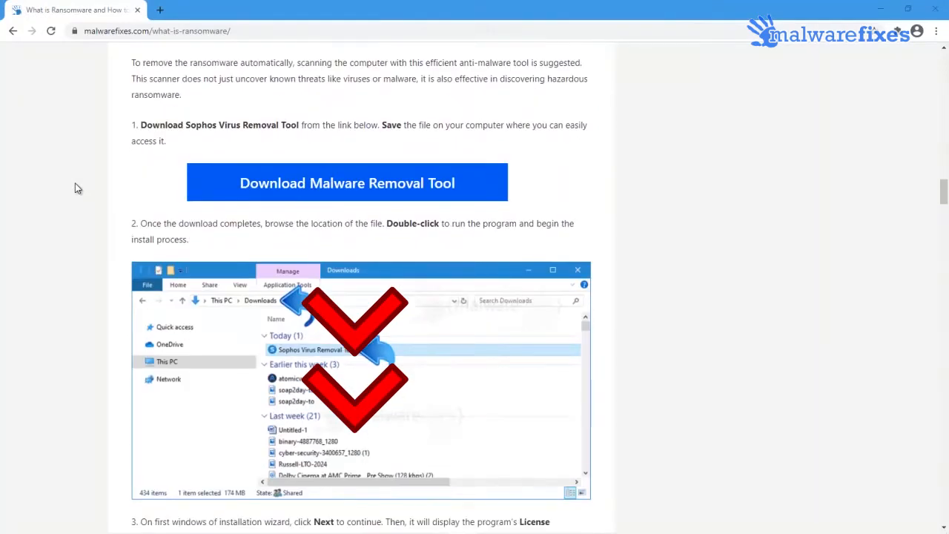
{"action": "mouse_move", "coordinate": [467, 193]}
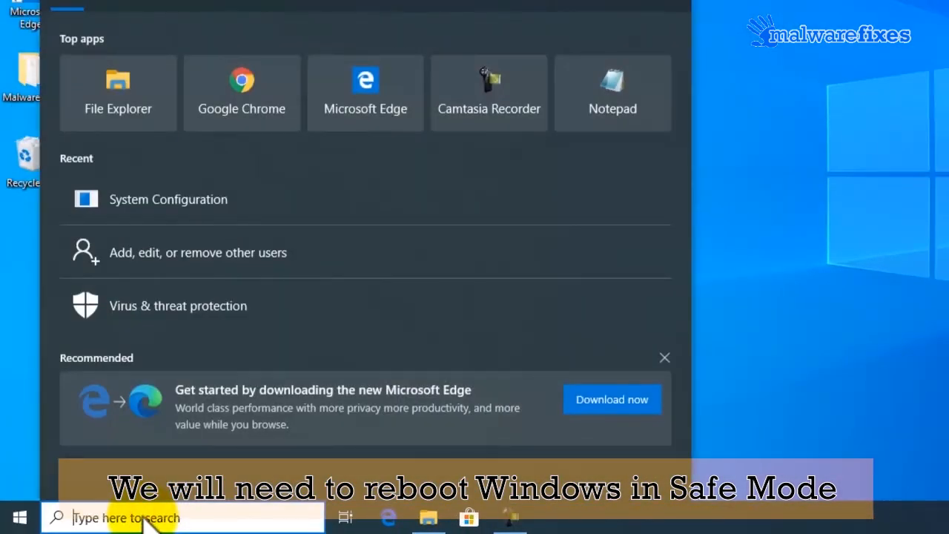
Search the Start menu for 'mscofig' and launch System Configuration from the best match
{"action": "type", "text": "mscofig"}
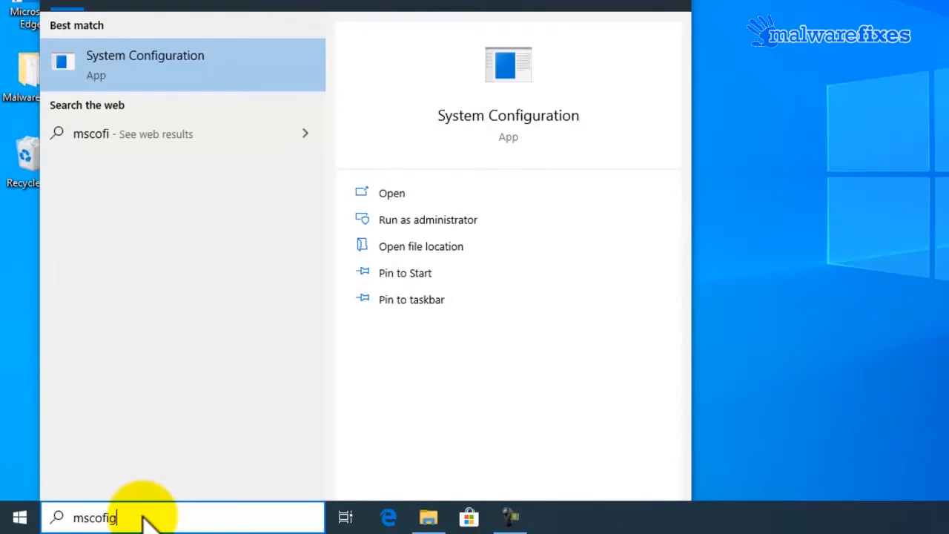
{"action": "type", "text": "g"}
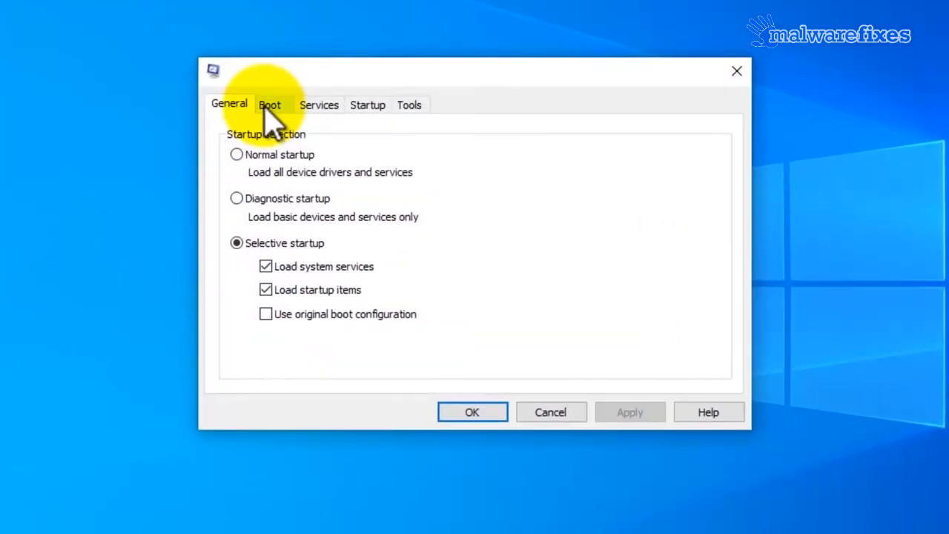
Enable Safe boot (Minimal) on the Boot tab, apply it and confirm with OK
{"action": "left_click", "coordinate": [270, 104]}
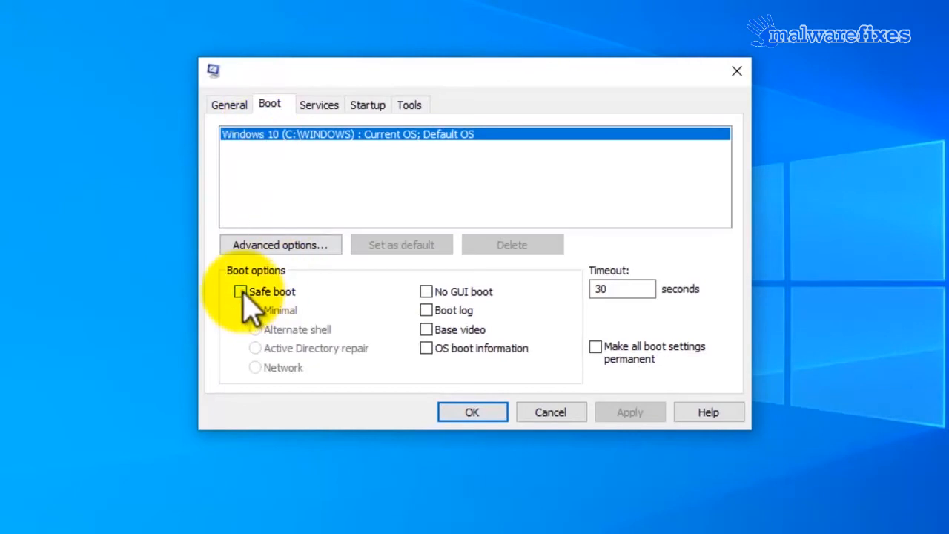
{"action": "left_click", "coordinate": [241, 291]}
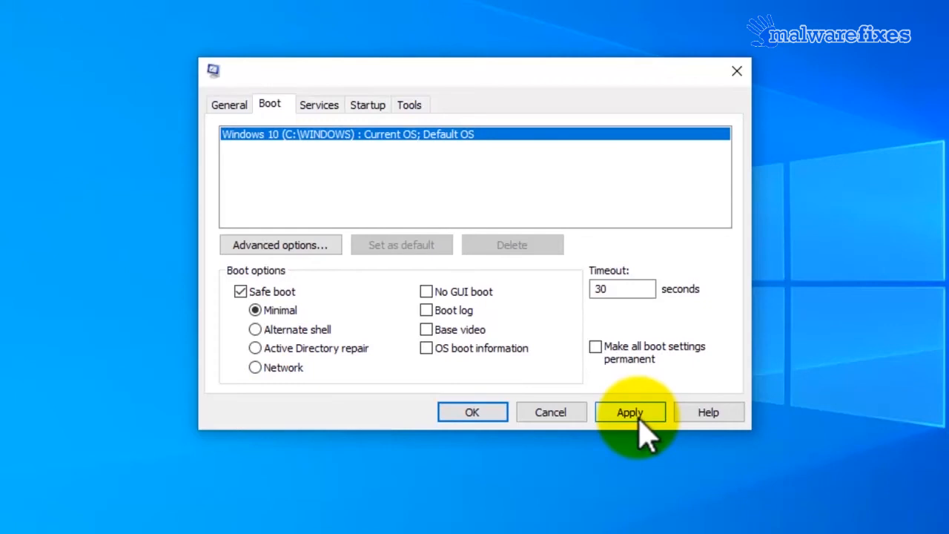
{"action": "left_click", "coordinate": [629, 412]}
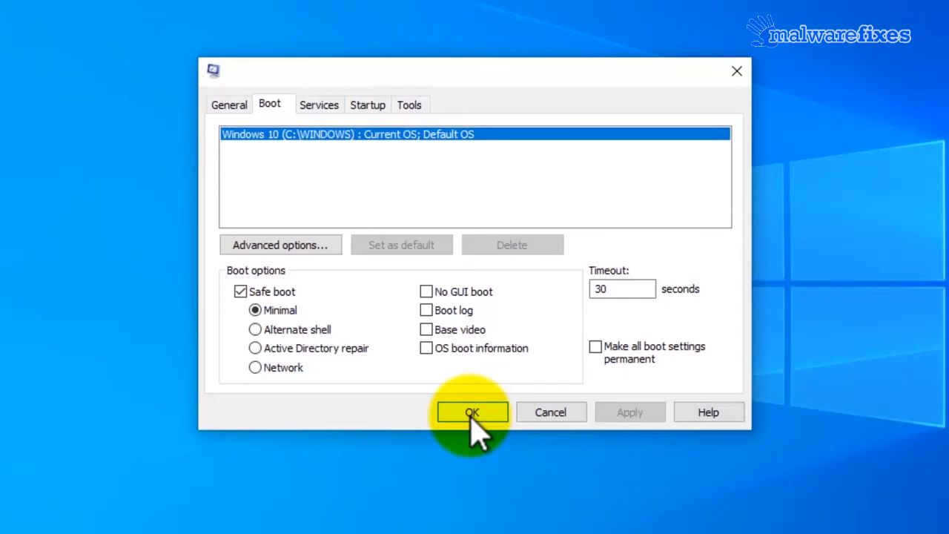
{"action": "left_click", "coordinate": [472, 412]}
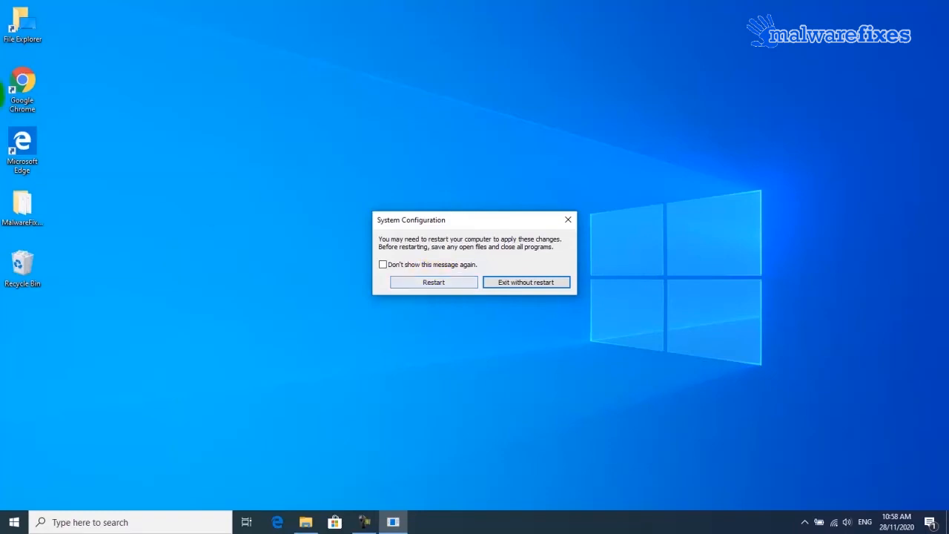
Restart the computer from the prompt so it boots into Safe Mode
{"action": "left_click", "coordinate": [433, 282]}
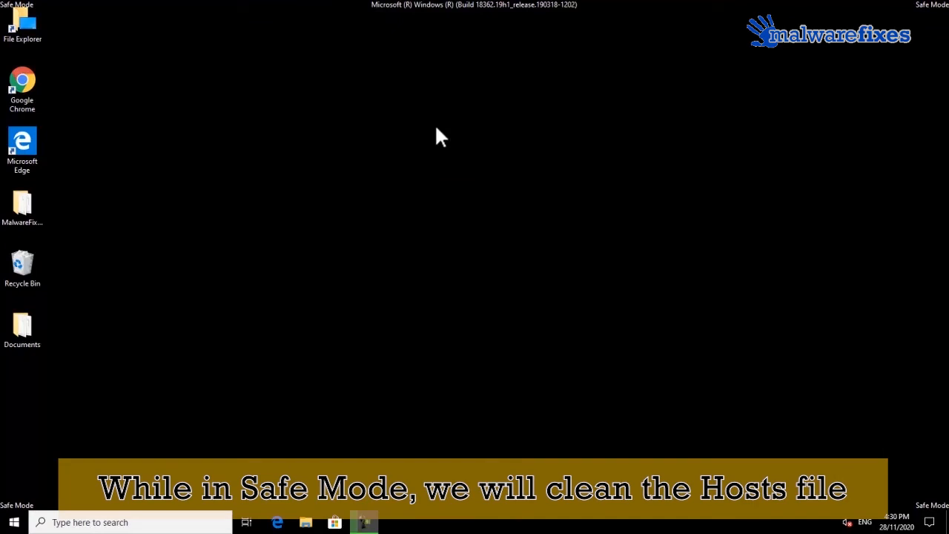
{"action": "mouse_move", "coordinate": [329, 401]}
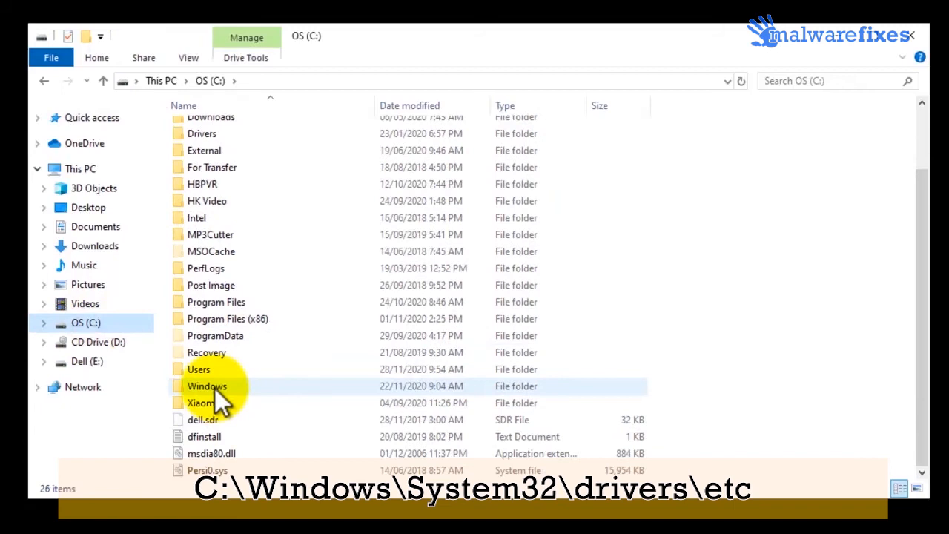
Navigate C:\Windows\System32\drivers\etc and open the hosts file
{"action": "double_click", "coordinate": [207, 385]}
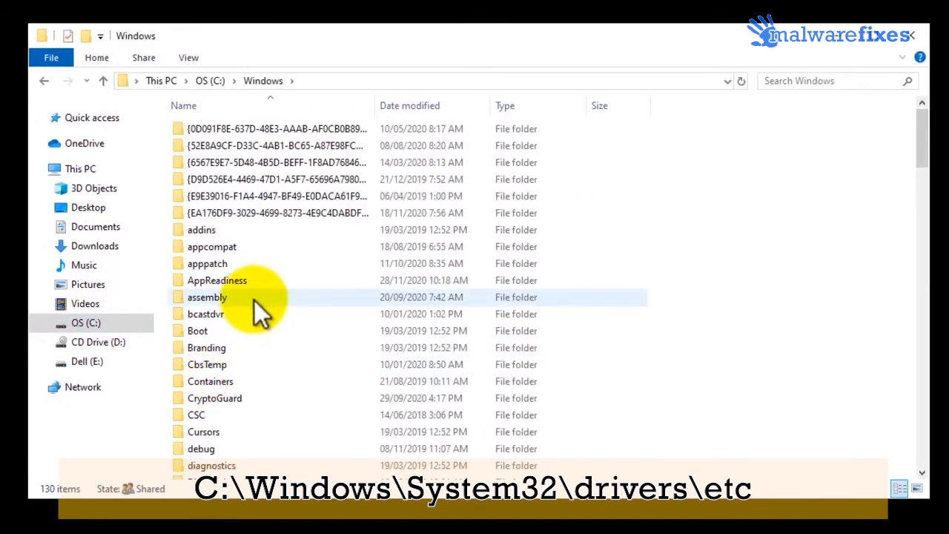
{"action": "scroll", "scroll_direction": "down", "scroll_amount": 3}
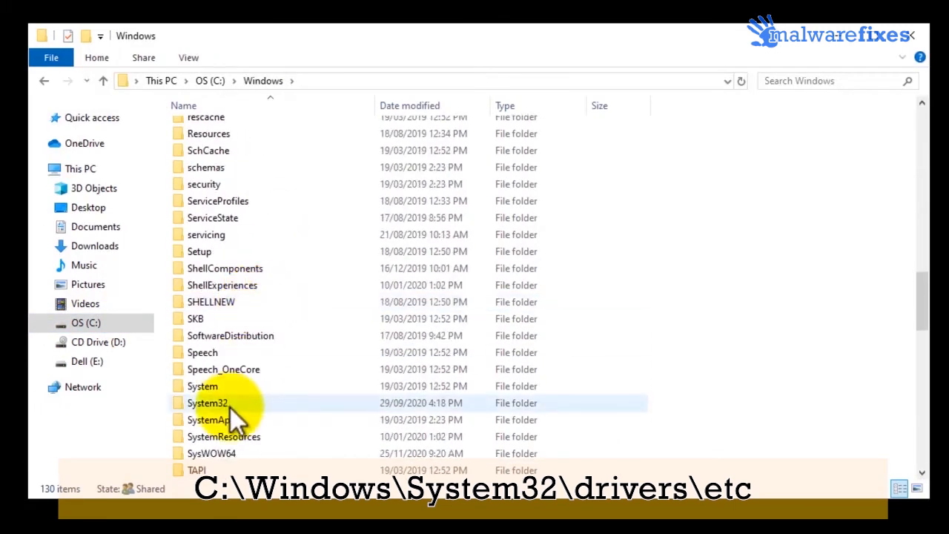
{"action": "double_click", "coordinate": [208, 404]}
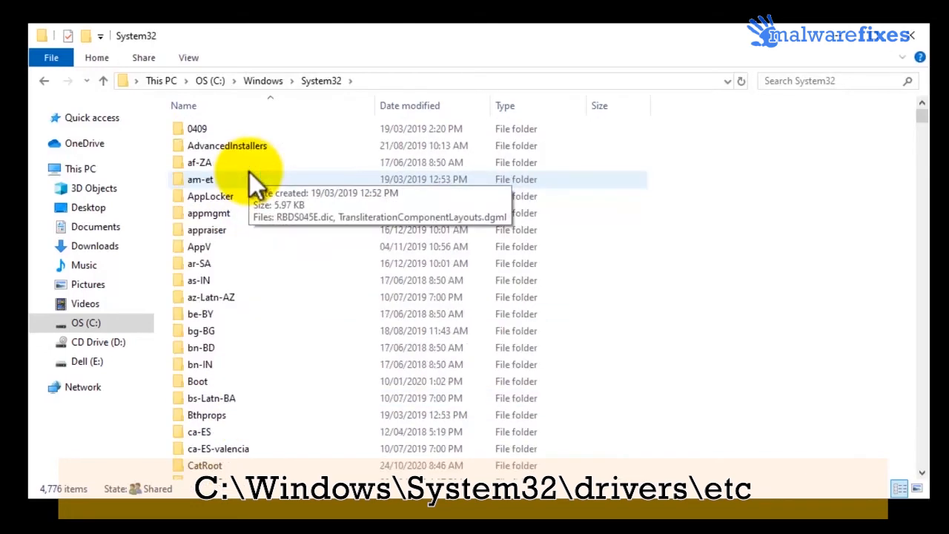
{"action": "scroll", "scroll_direction": "down", "scroll_amount": 3}
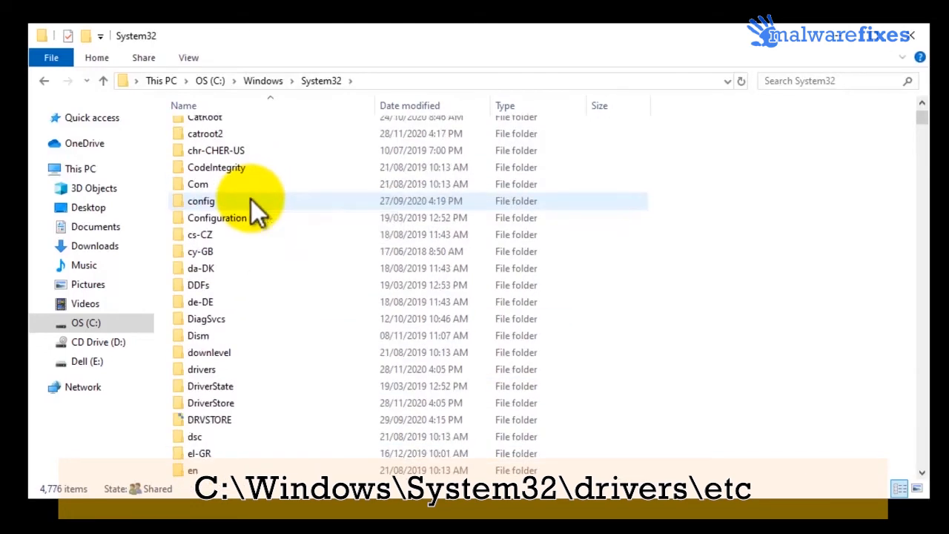
{"action": "left_click", "coordinate": [202, 368]}
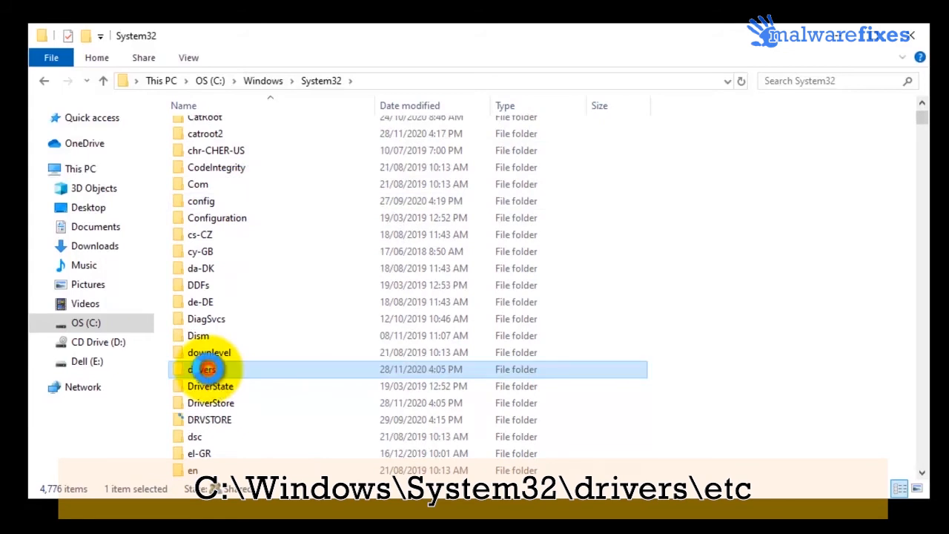
{"action": "double_click", "coordinate": [208, 368]}
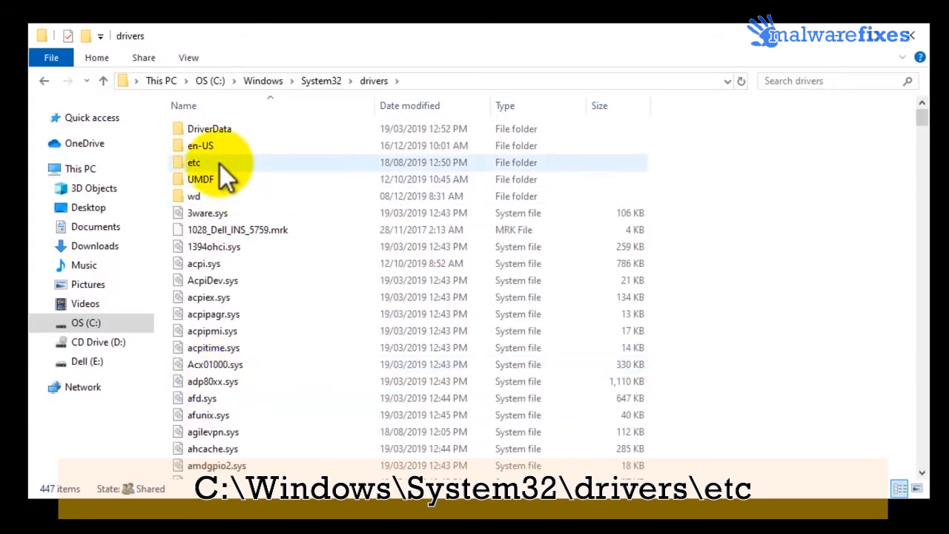
{"action": "double_click", "coordinate": [194, 162]}
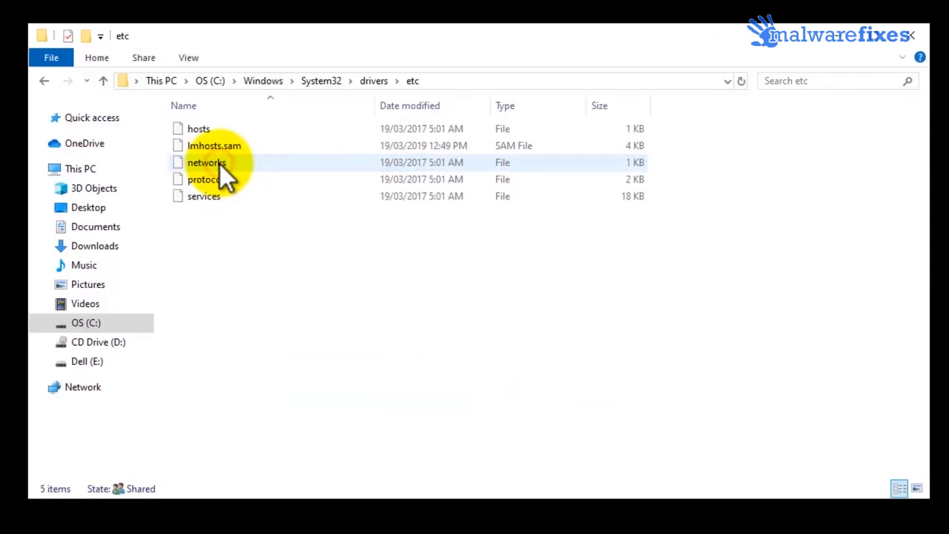
{"action": "left_click", "coordinate": [199, 127]}
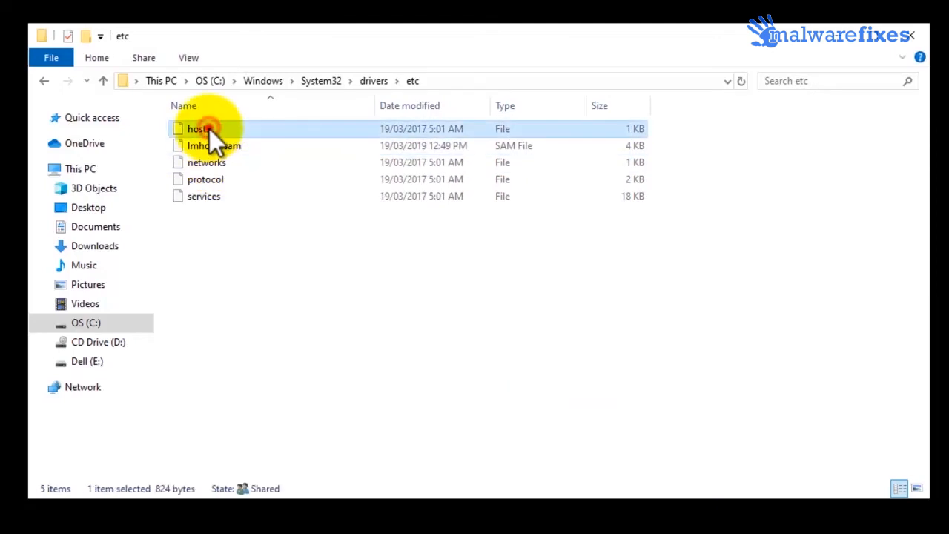
{"action": "double_click", "coordinate": [199, 127]}
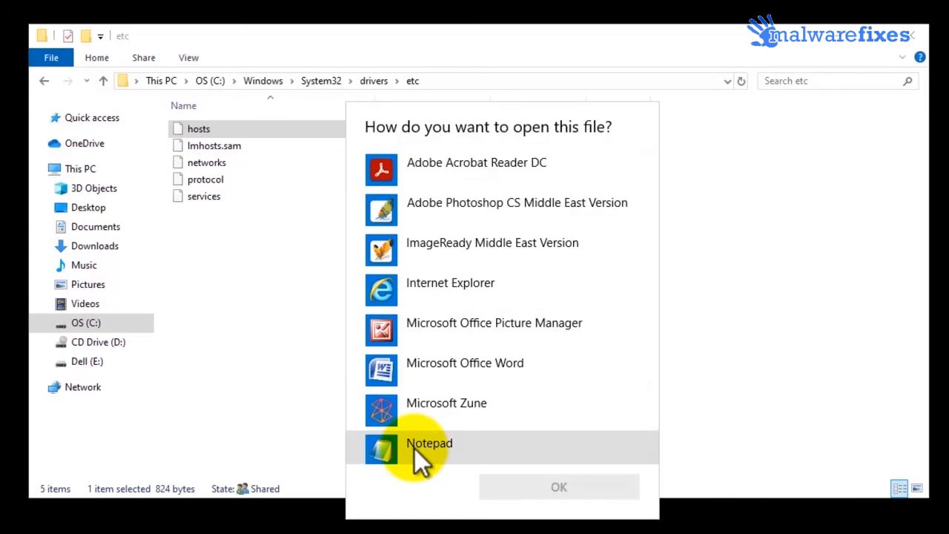
Open hosts in Notepad and delete the malicious IP entries below localhost
{"action": "left_click", "coordinate": [557, 486]}
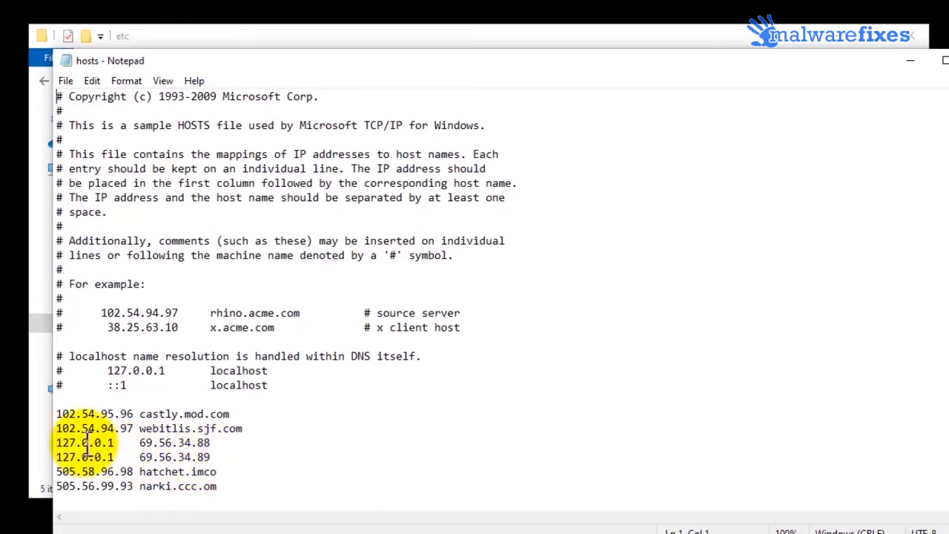
{"action": "double_click", "coordinate": [89, 414]}
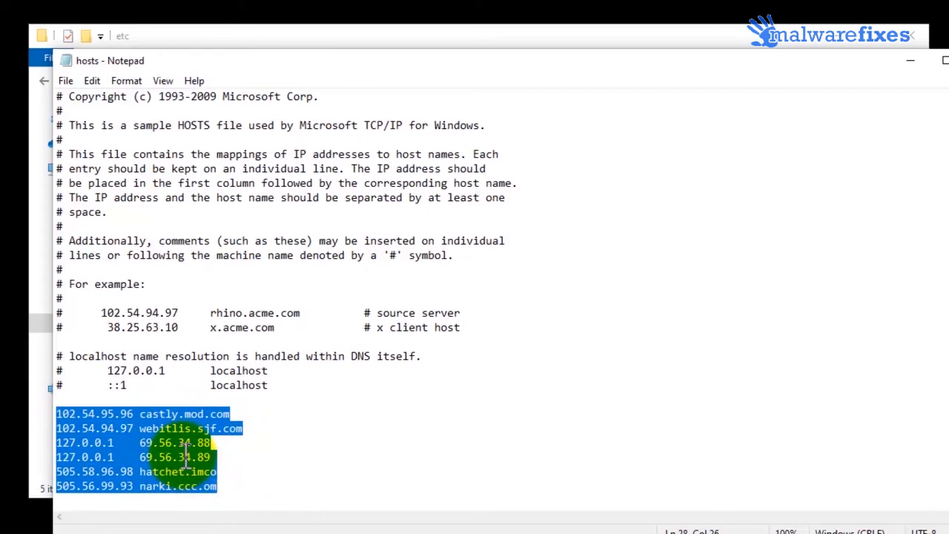
{"action": "right_click", "coordinate": [185, 457]}
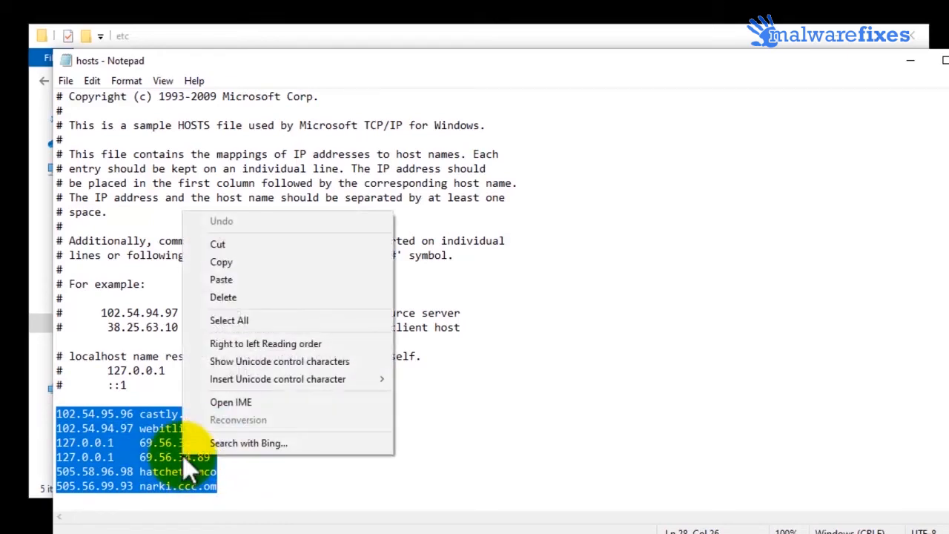
{"action": "mouse_move", "coordinate": [223, 297]}
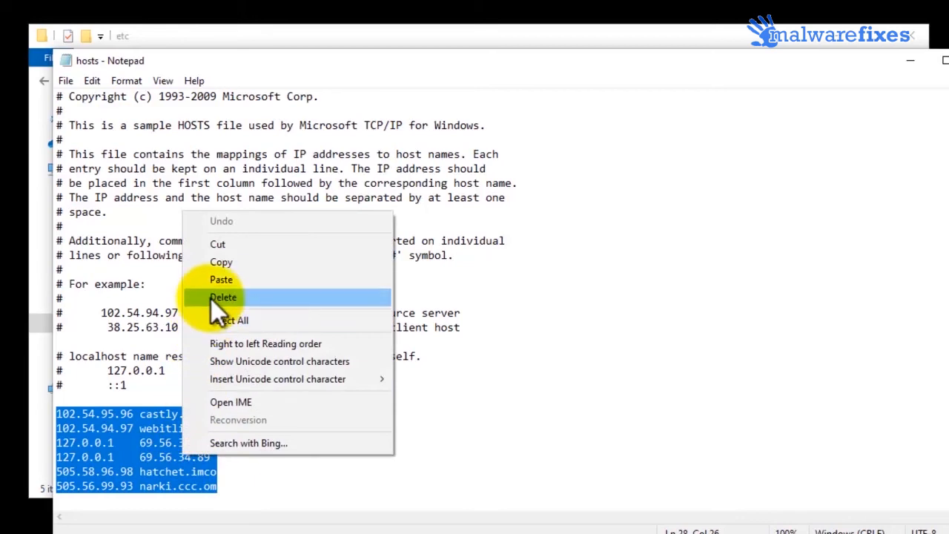
{"action": "left_click", "coordinate": [224, 296]}
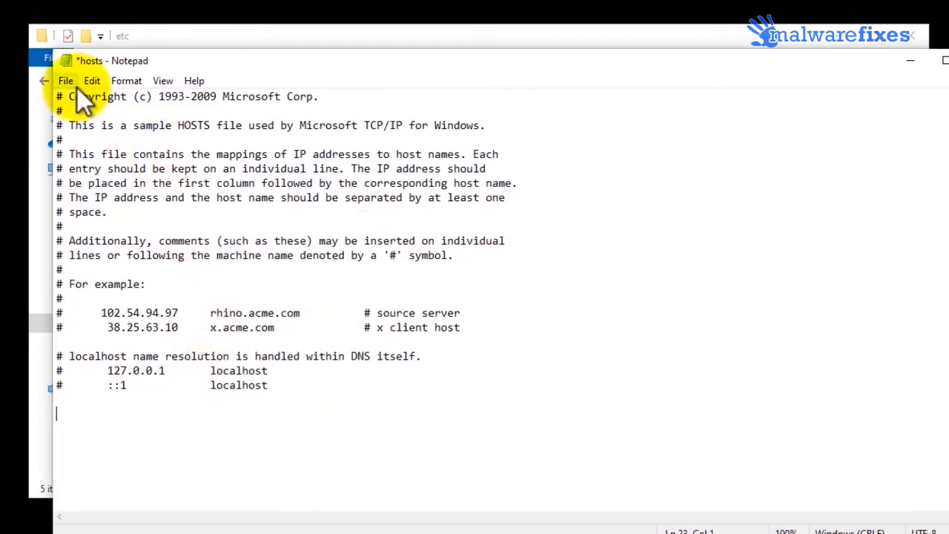
Save the cleaned hosts file, then close Notepad and the etc folder window
{"action": "left_click", "coordinate": [65, 80]}
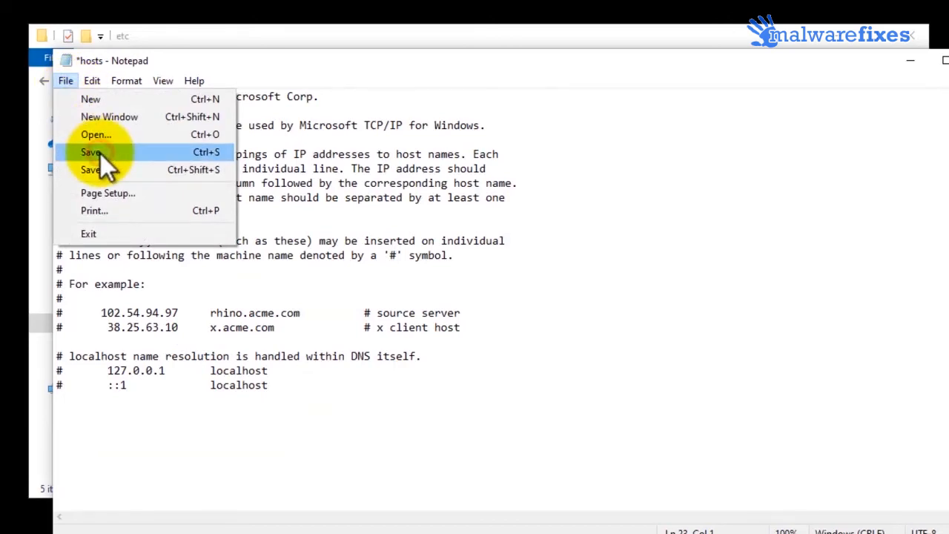
{"action": "left_click", "coordinate": [91, 152]}
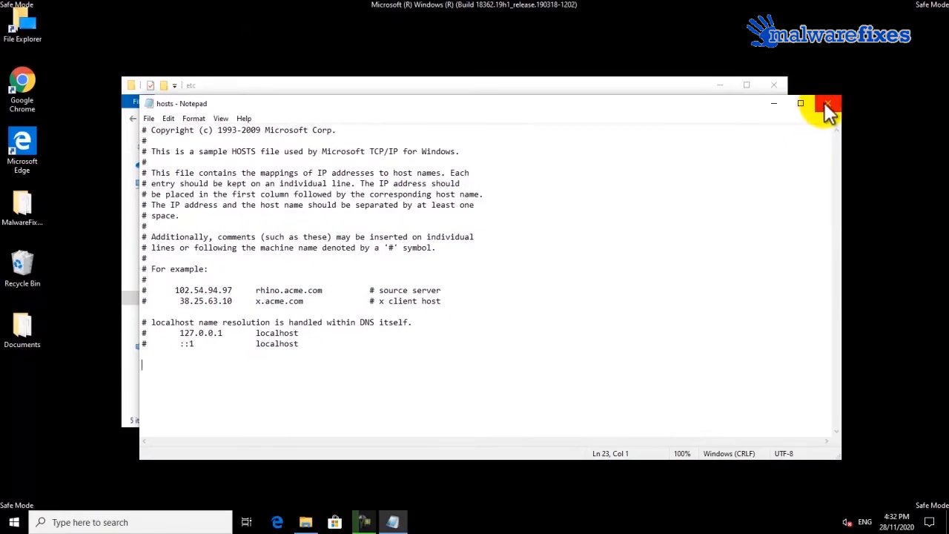
{"action": "left_click", "coordinate": [828, 103]}
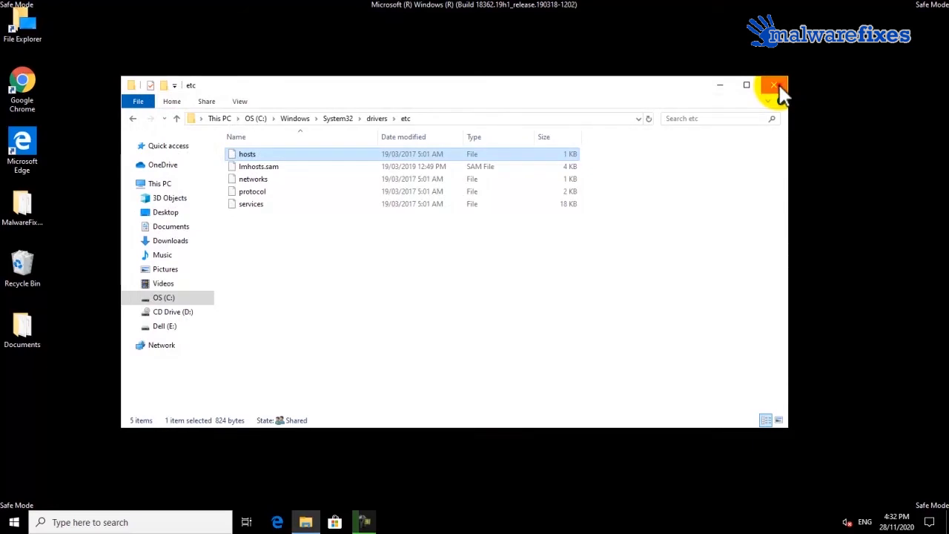
{"action": "left_click", "coordinate": [774, 84]}
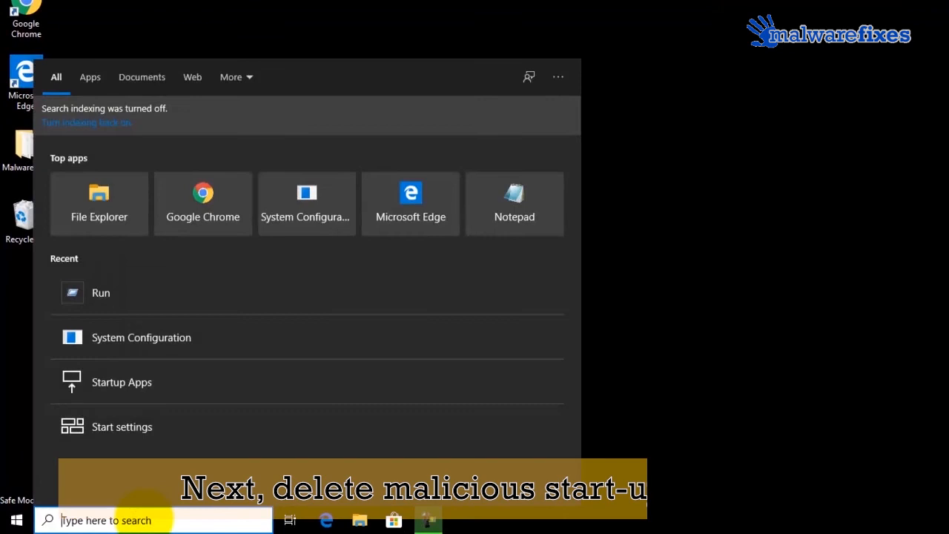
Launch Run from the Start menu and open shell:startup to show the Startup folder
{"action": "type", "text": "run"}
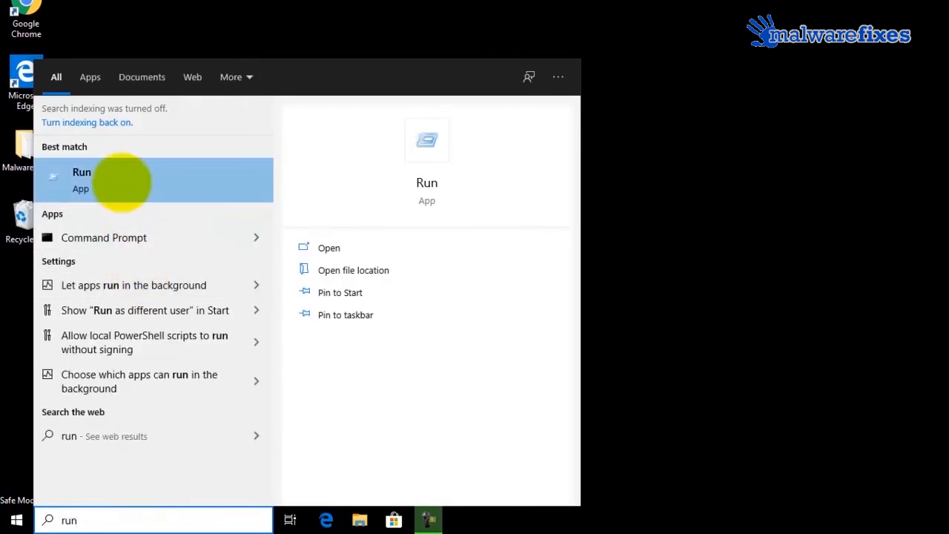
{"action": "left_click", "coordinate": [81, 179]}
{"action": "type", "text": "shell:startup"}
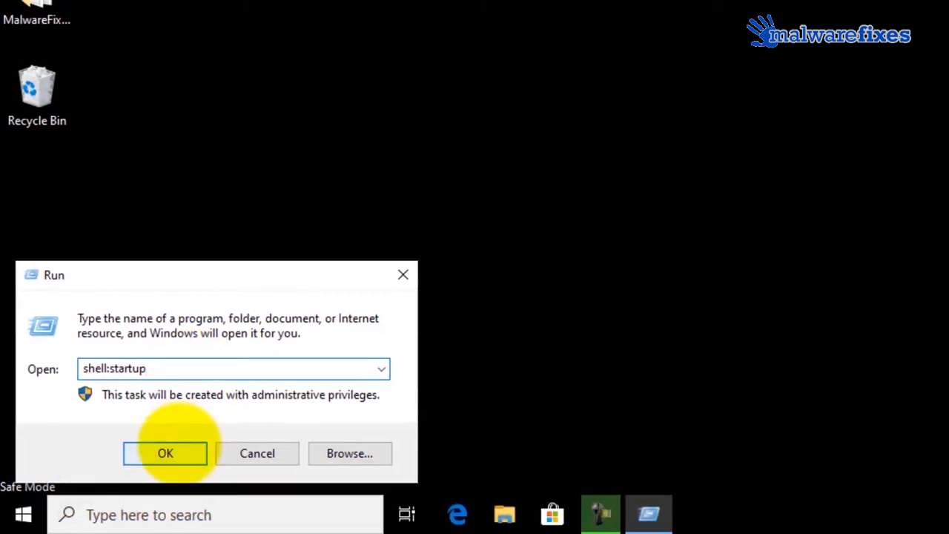
{"action": "left_click", "coordinate": [164, 454]}
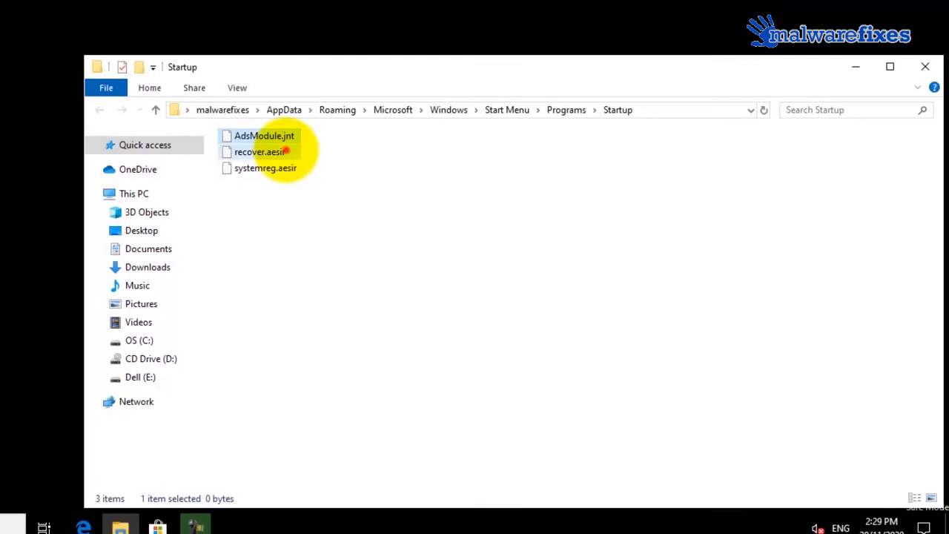
Select all three suspicious startup files, delete them and close the empty Startup folder
{"action": "key", "text": "ctrl+a"}
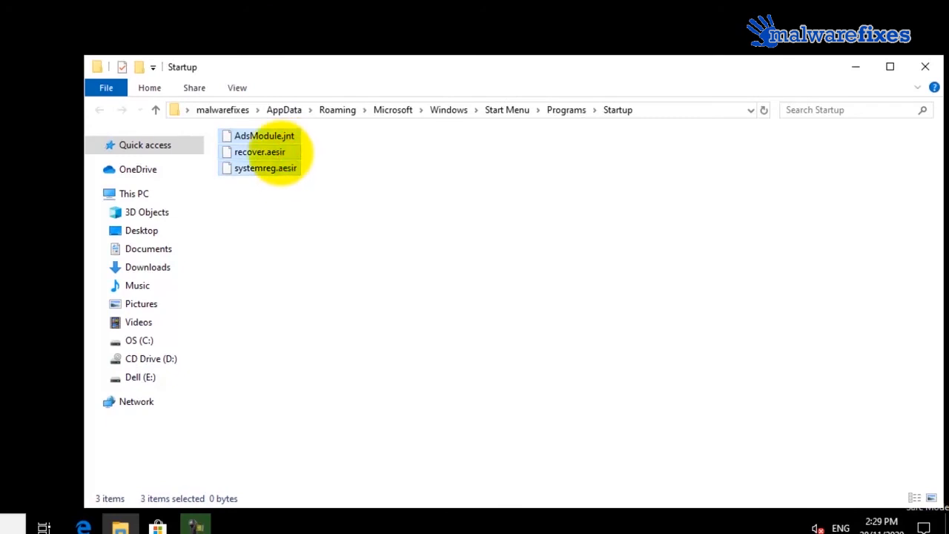
{"action": "right_click", "coordinate": [264, 151]}
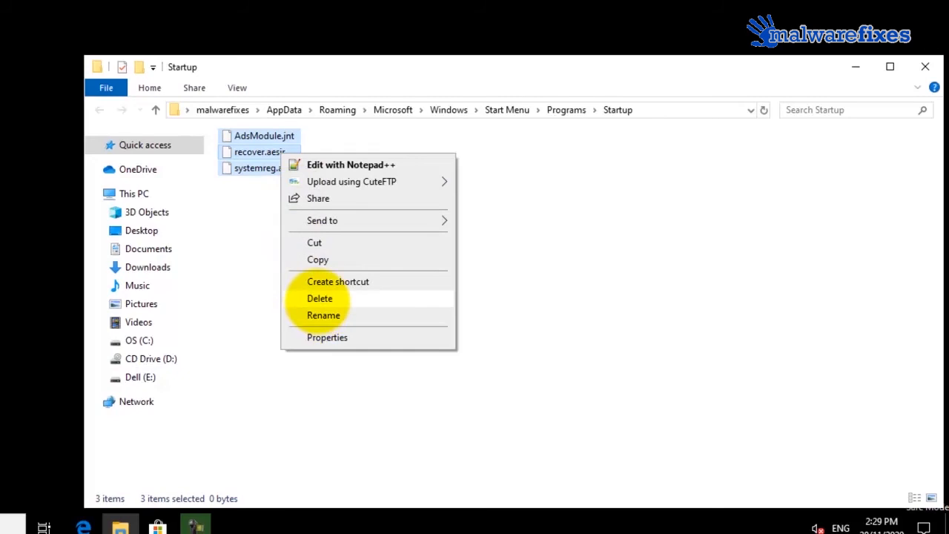
{"action": "left_click", "coordinate": [320, 298]}
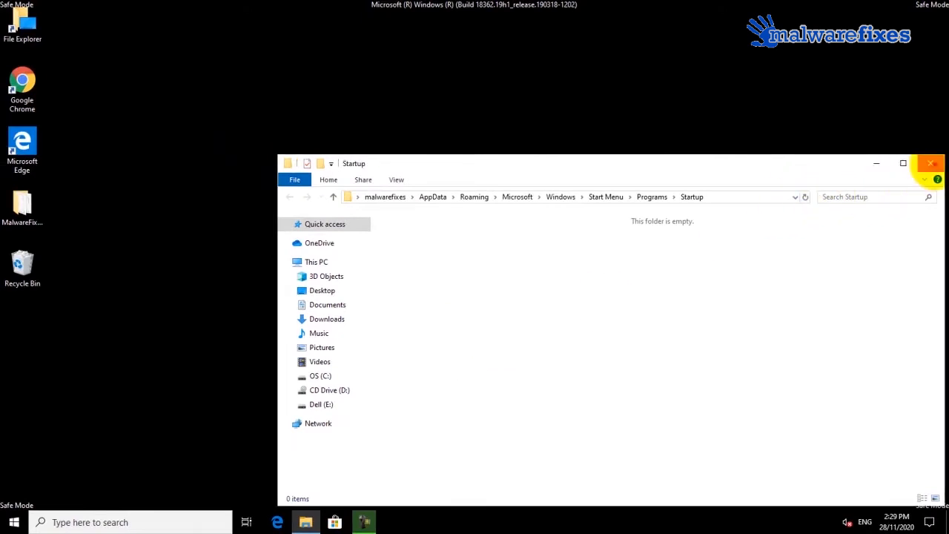
{"action": "left_click", "coordinate": [932, 162]}
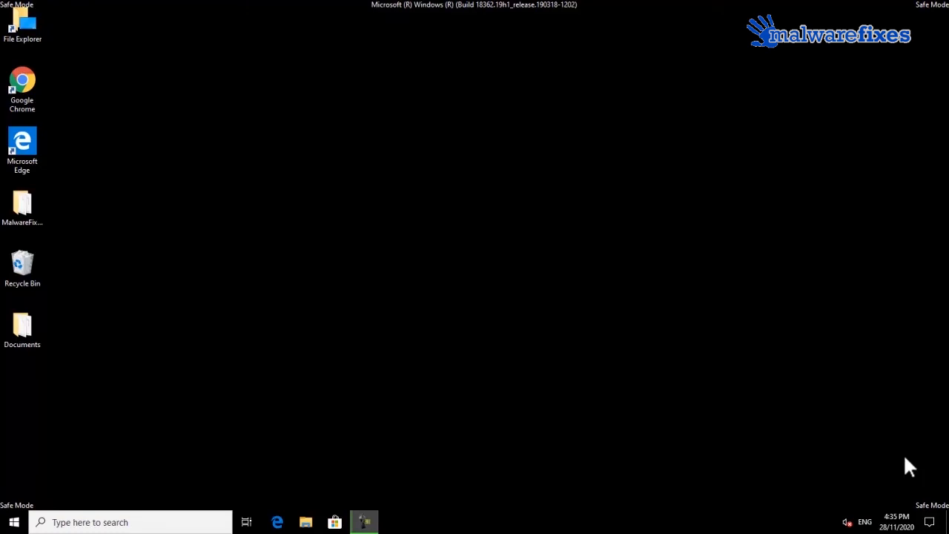
Search 'msc' to launch System Configuration and go to its Boot options
{"action": "left_click", "coordinate": [131, 522]}
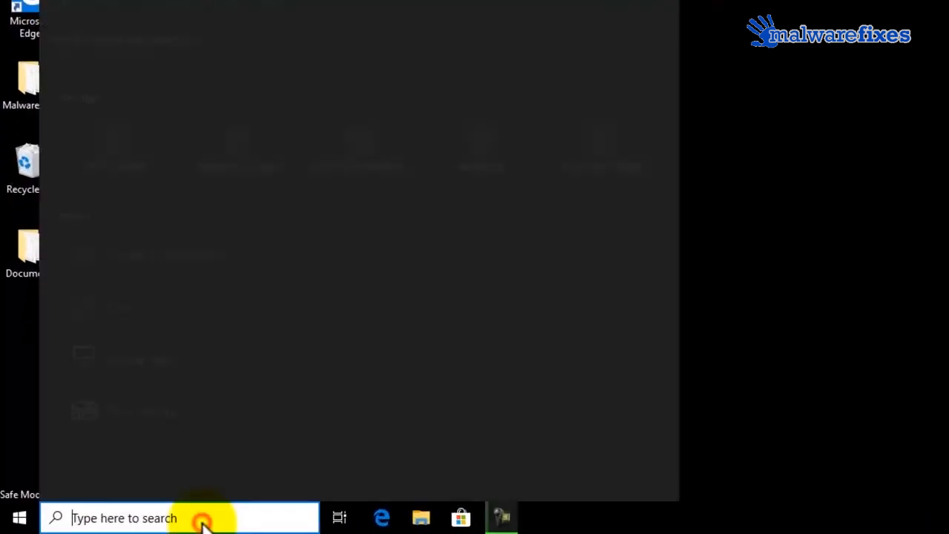
{"action": "type", "text": "msc"}
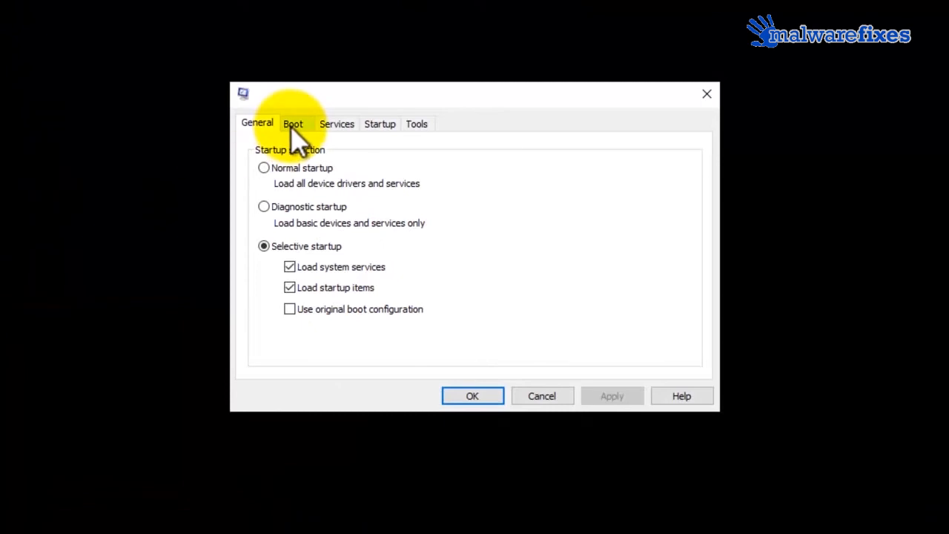
{"action": "left_click", "coordinate": [293, 123]}
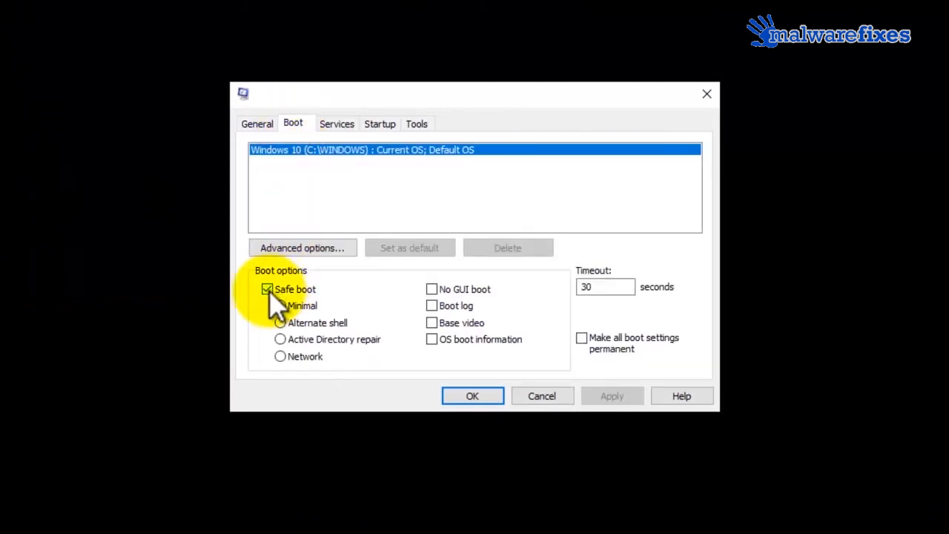
Uncheck Safe boot, apply the change and confirm with OK
{"action": "left_click", "coordinate": [267, 289]}
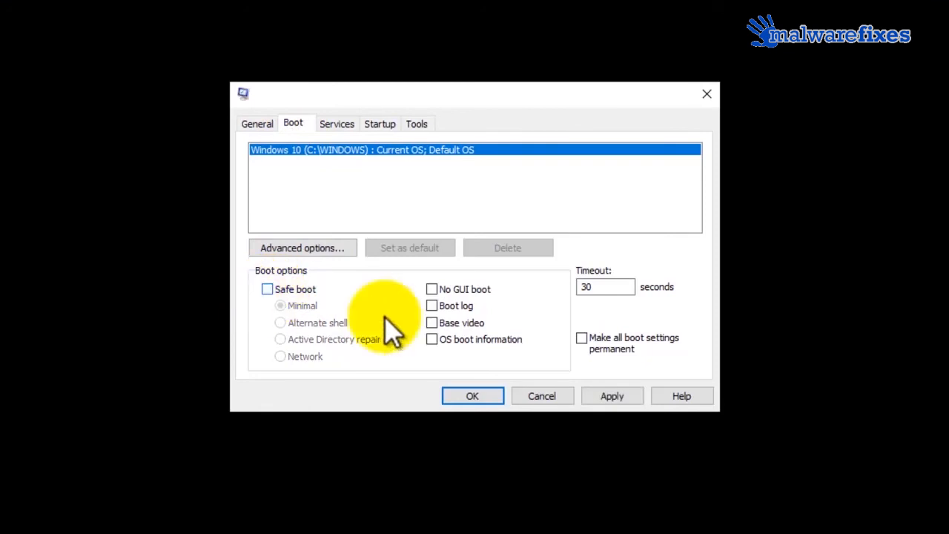
{"action": "left_click", "coordinate": [610, 395]}
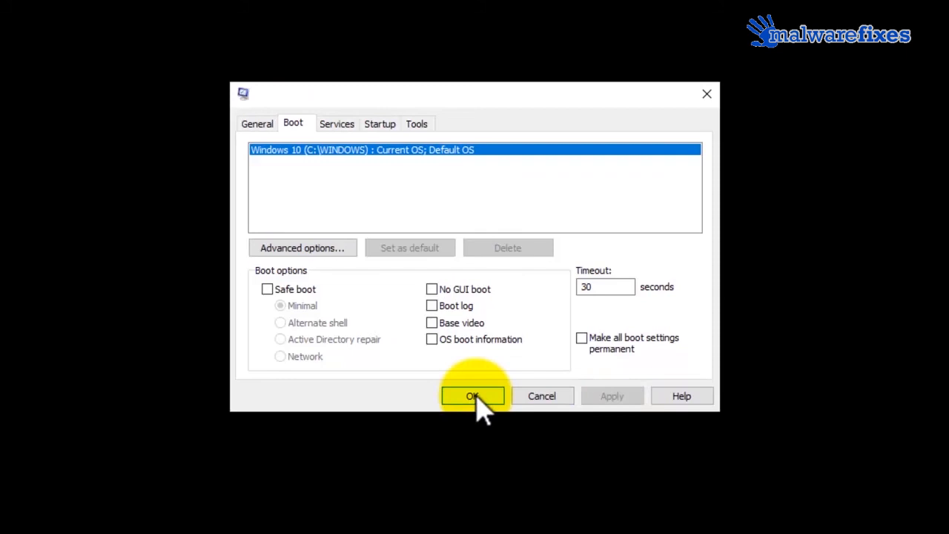
{"action": "left_click", "coordinate": [473, 395]}
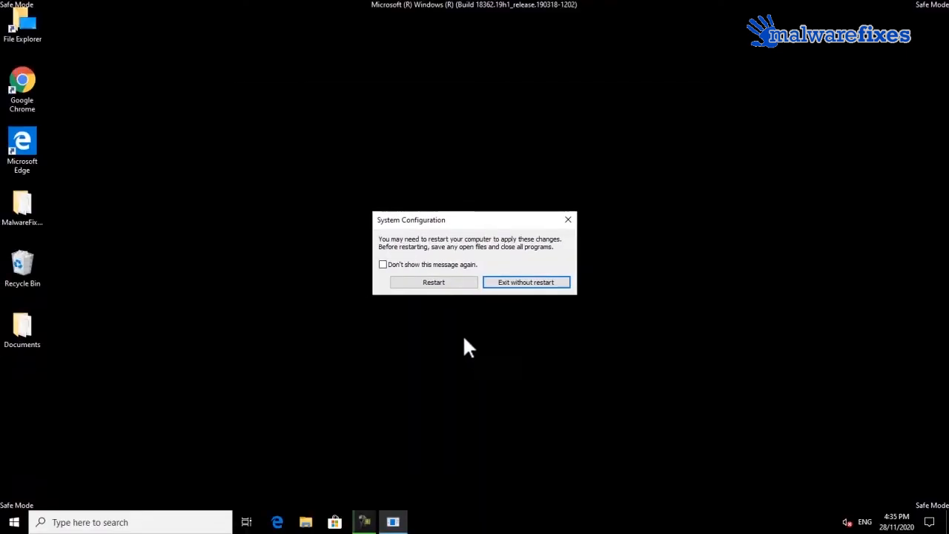
Restart the computer from the prompt so Windows starts normally outside Safe Mode
{"action": "left_click", "coordinate": [525, 281]}
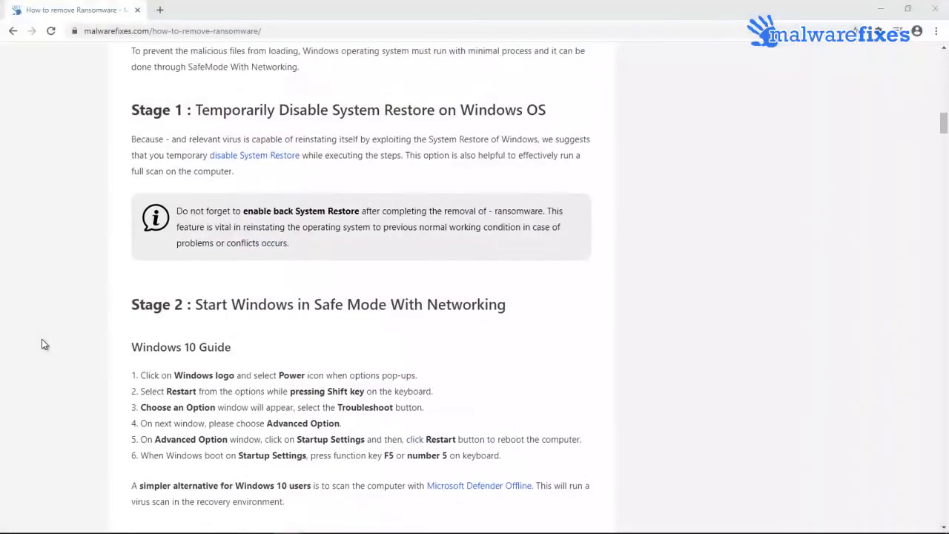
Scroll the removal guide down to 'Recover Files from Ransomware Infection' showing the ShadowExplorer option
{"action": "scroll", "scroll_direction": "down", "scroll_amount": 3}
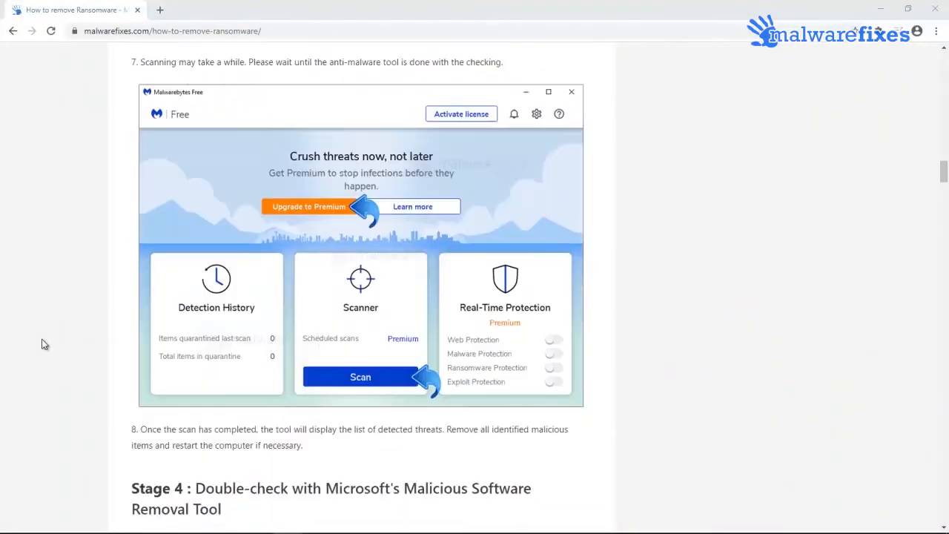
{"action": "scroll", "scroll_direction": "down", "scroll_amount": 3}
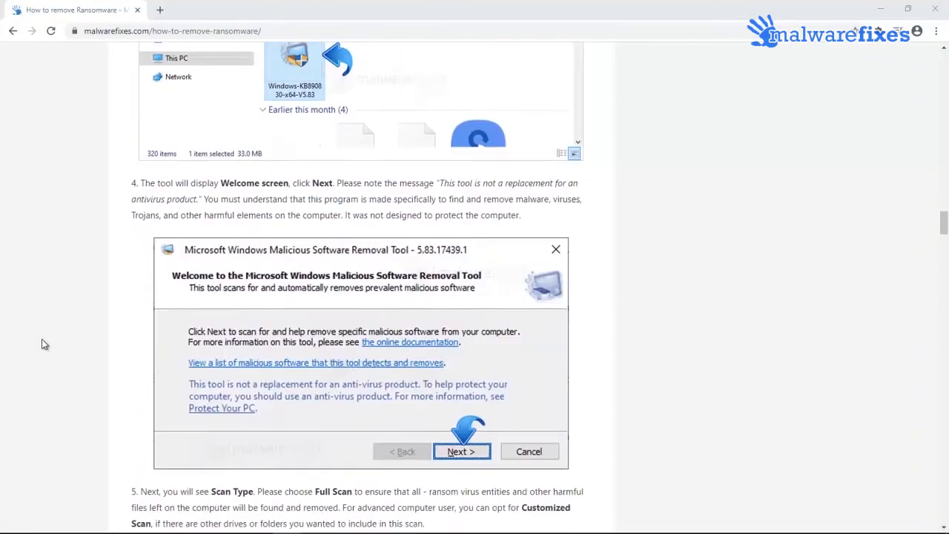
{"action": "scroll", "scroll_direction": "down", "scroll_amount": 3}
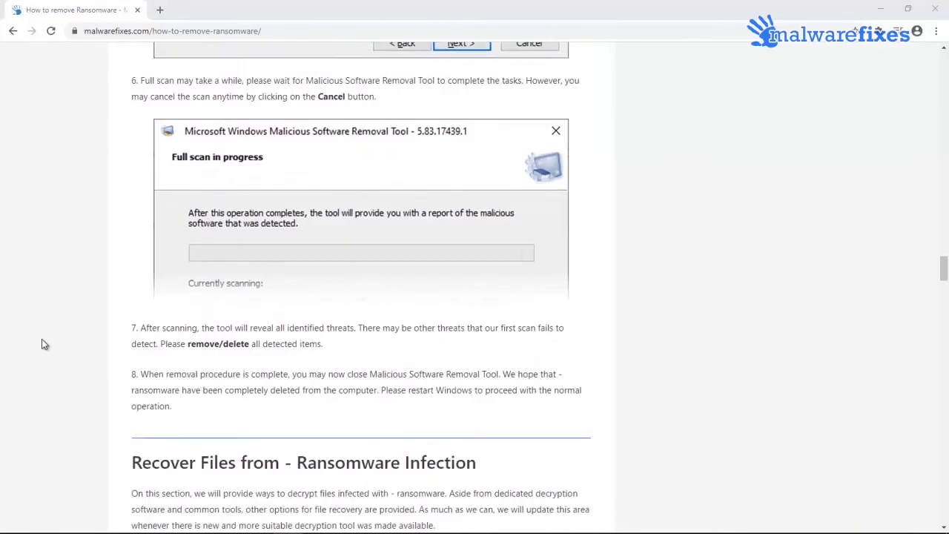
{"action": "scroll", "scroll_direction": "down", "scroll_amount": 3}
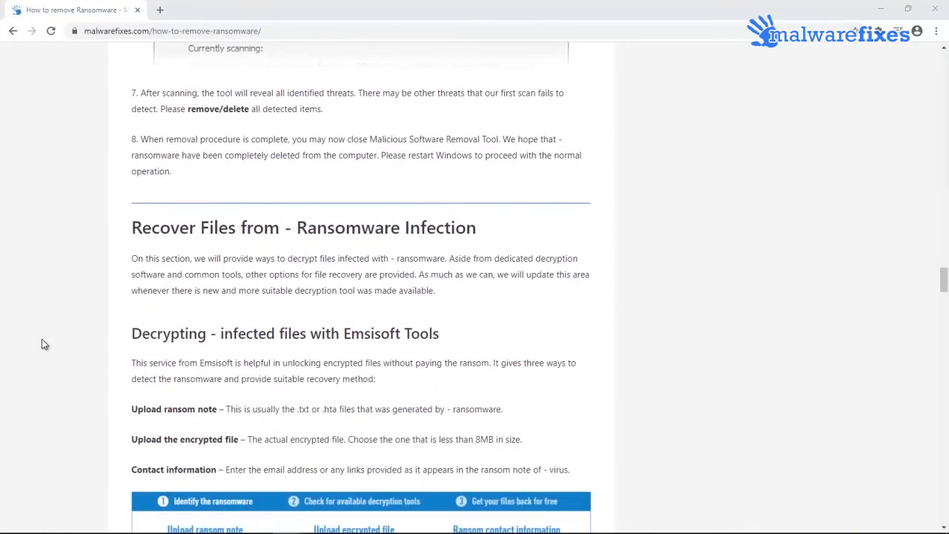
{"action": "scroll", "scroll_direction": "down", "scroll_amount": 3}
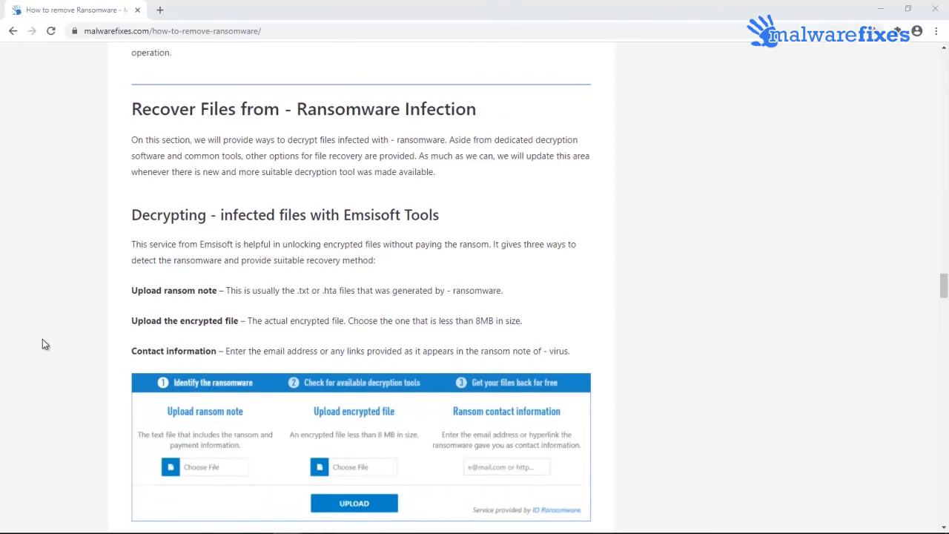
{"action": "scroll", "scroll_direction": "down", "scroll_amount": 3}
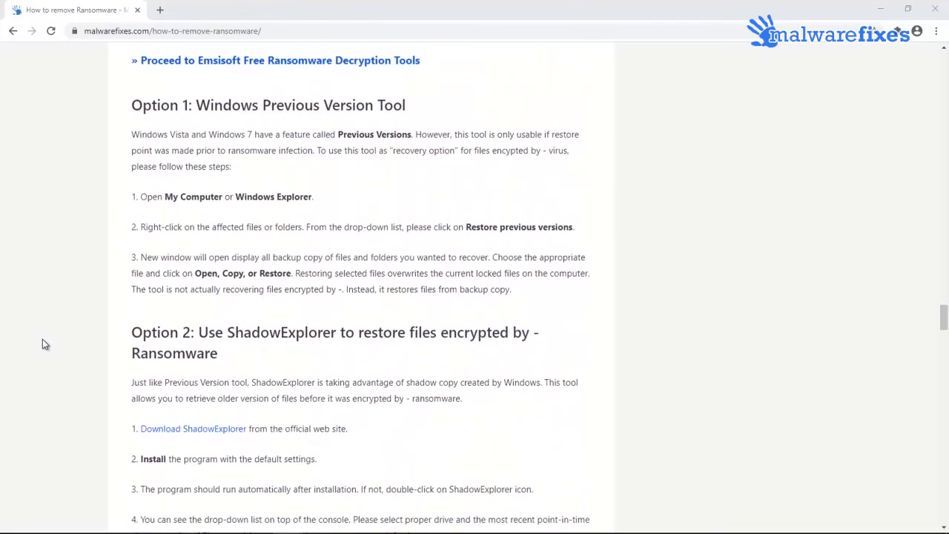
{"action": "scroll", "scroll_direction": "down", "scroll_amount": 3}
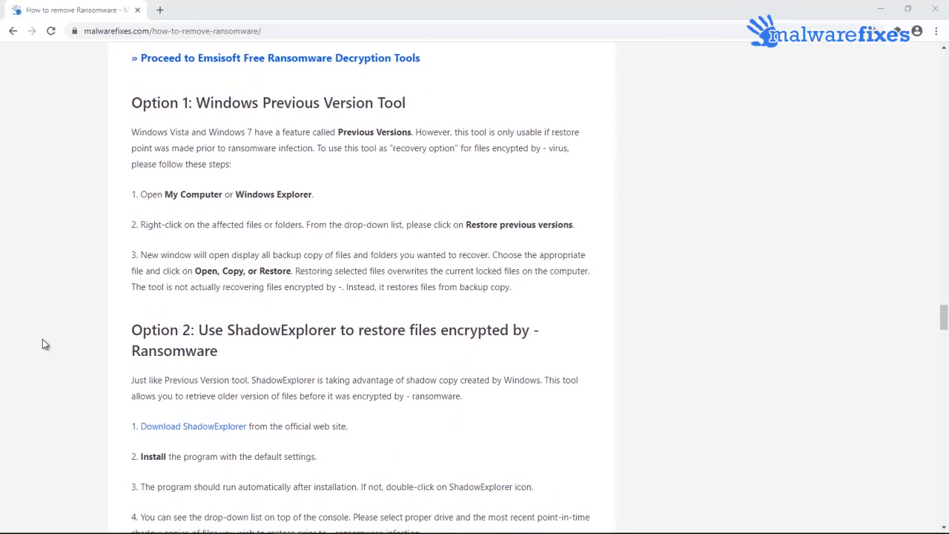
{"action": "scroll", "scroll_direction": "down", "scroll_amount": 3}
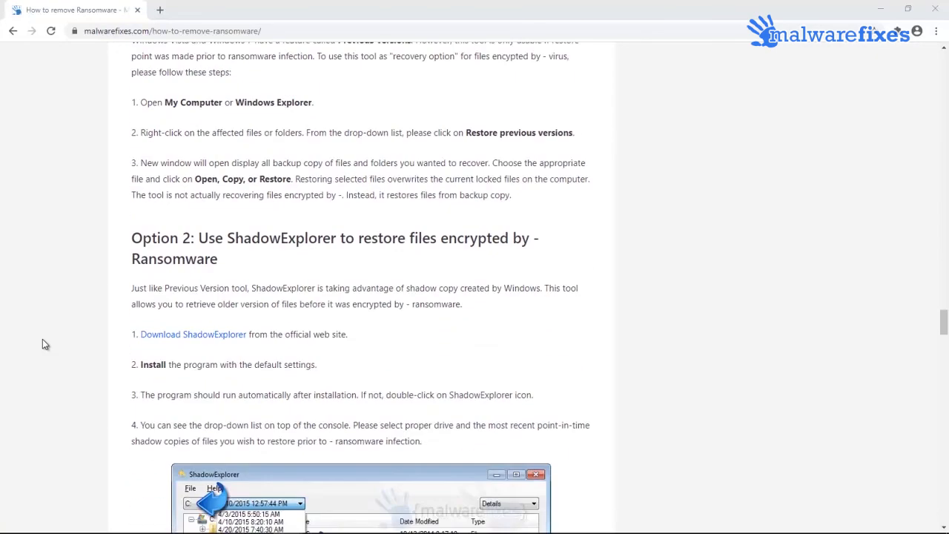